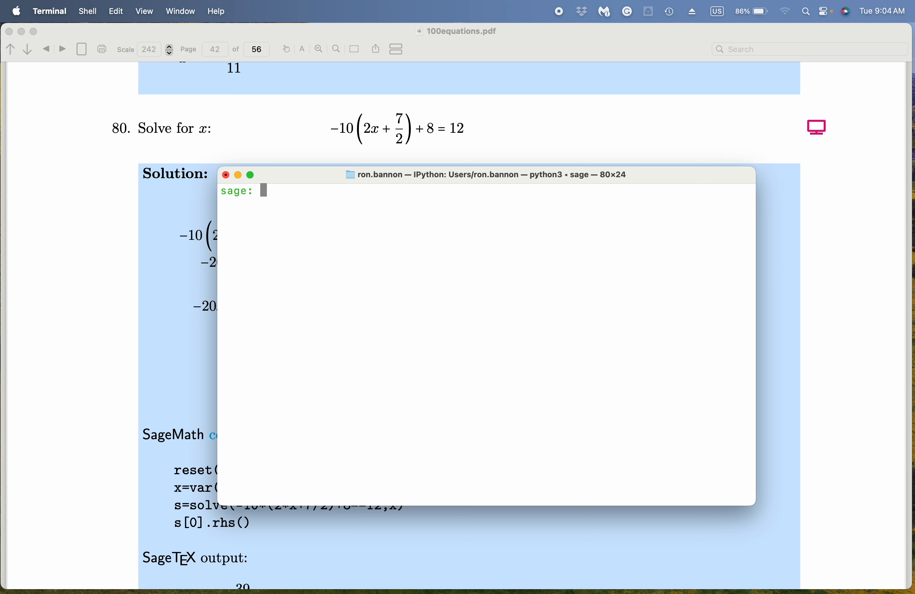
# Step: Run solve(-10*(2*x+7/2)+8==12,x) in SageMath to get x == -39/20
pyautogui.write('solve(14==3/5*(2*x+10)+x,x)')
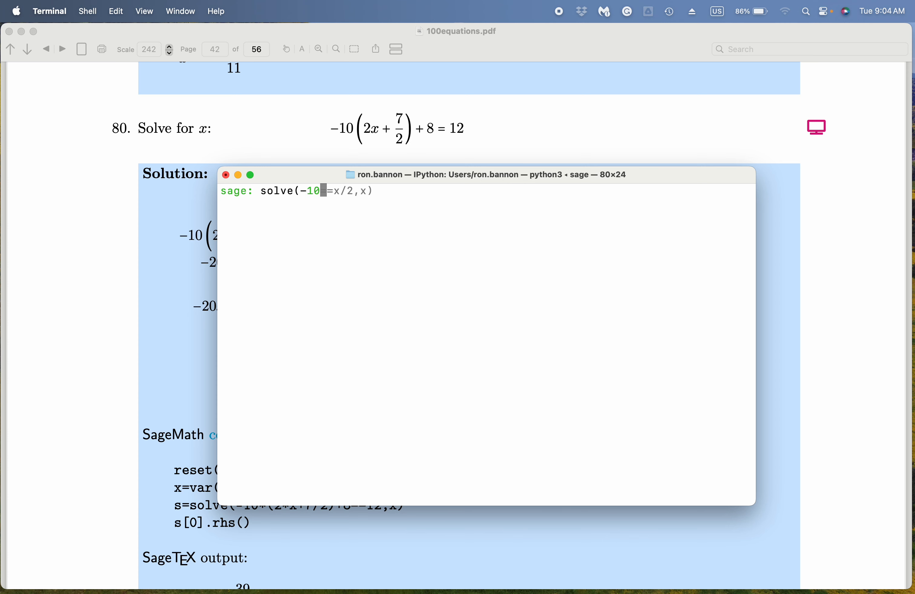
pyautogui.write('*(')
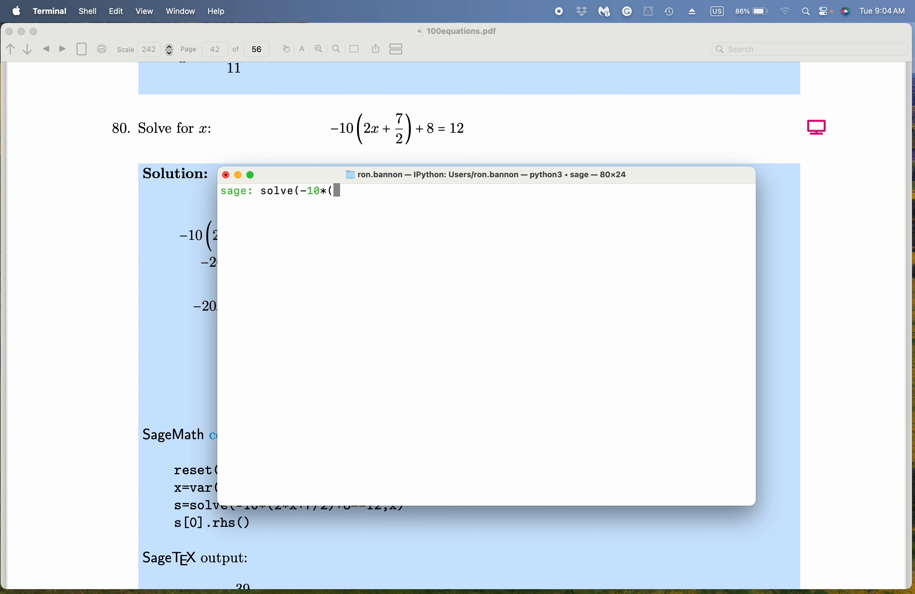
pyautogui.write('2')
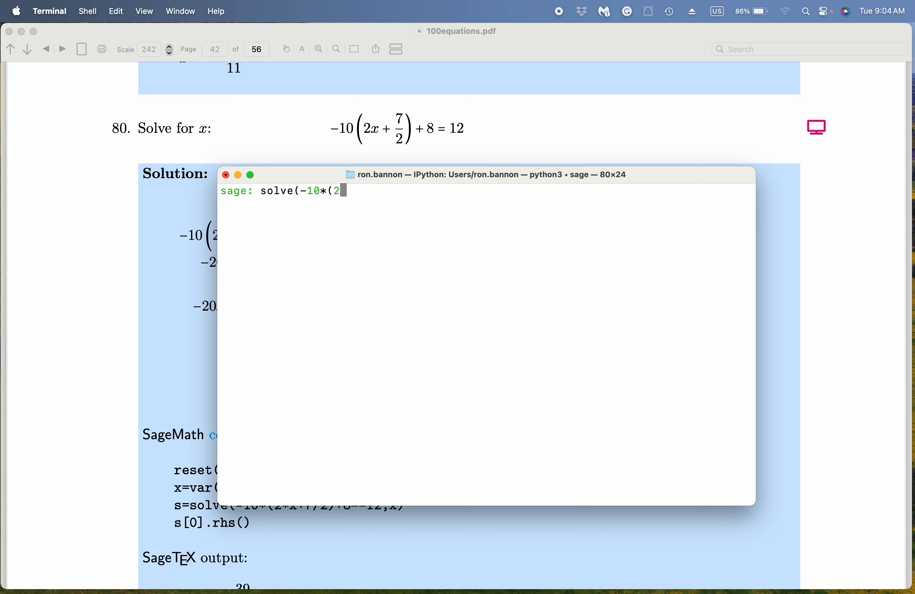
pyautogui.write('*x')
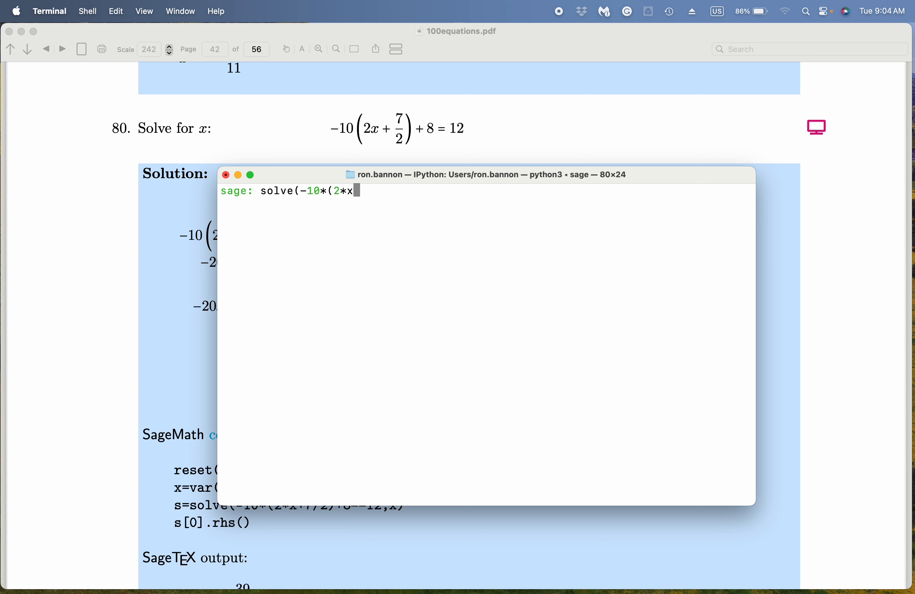
pyautogui.write('+7/2')
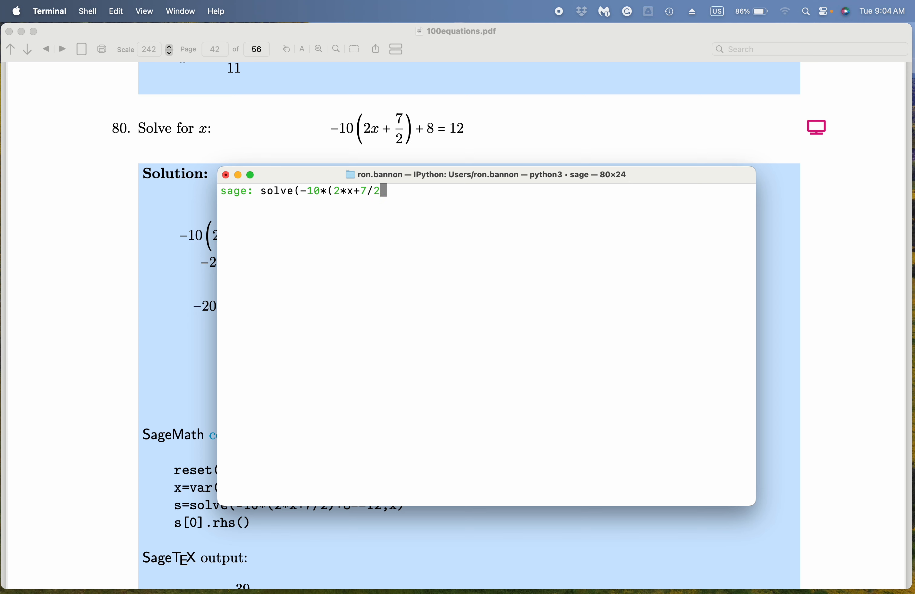
pyautogui.write(')')
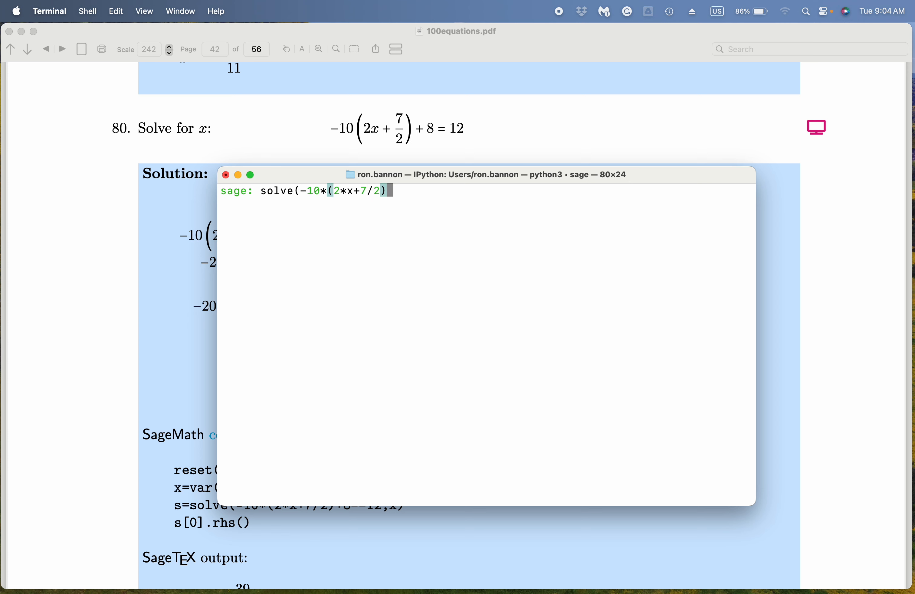
pyautogui.write('+8')
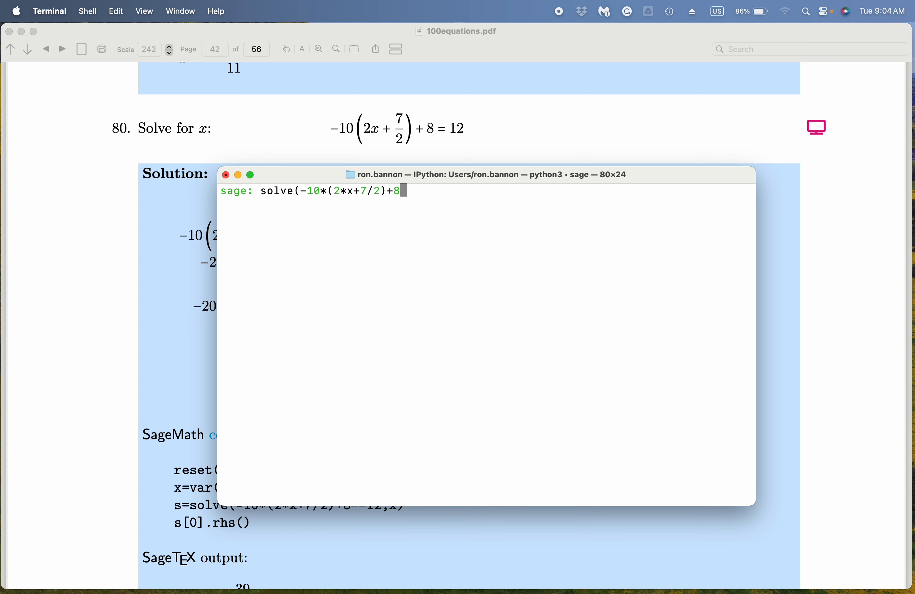
pyautogui.write('==1')
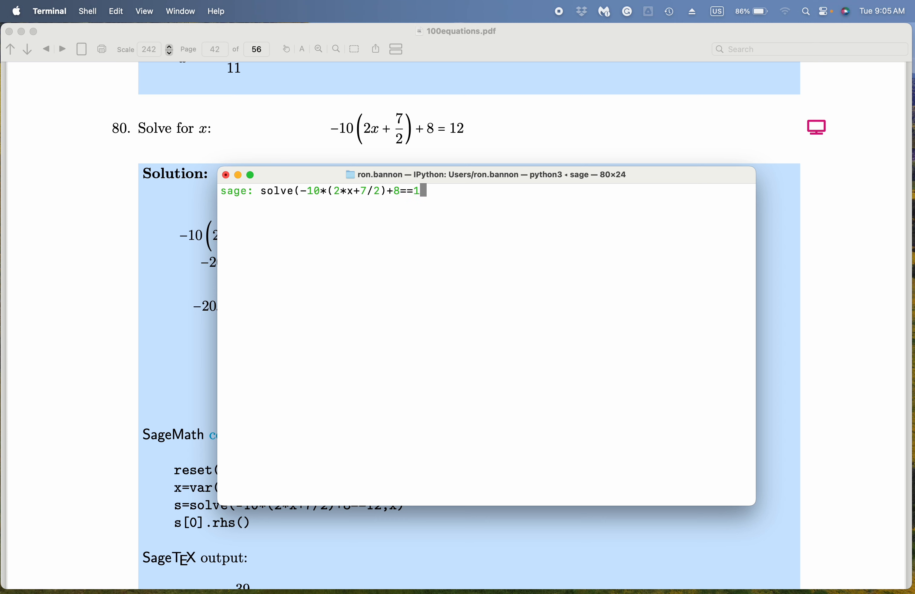
pyautogui.write(',x')
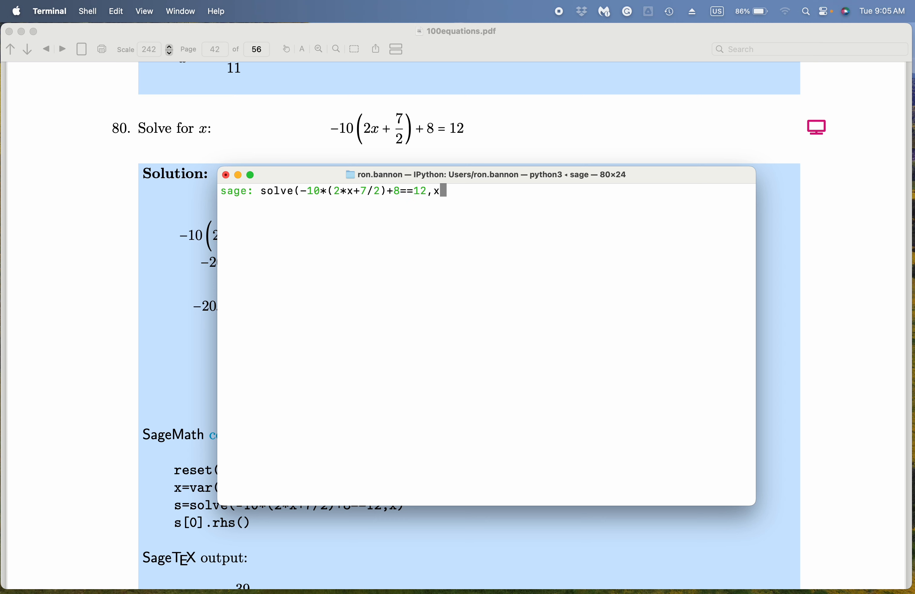
pyautogui.write(')')
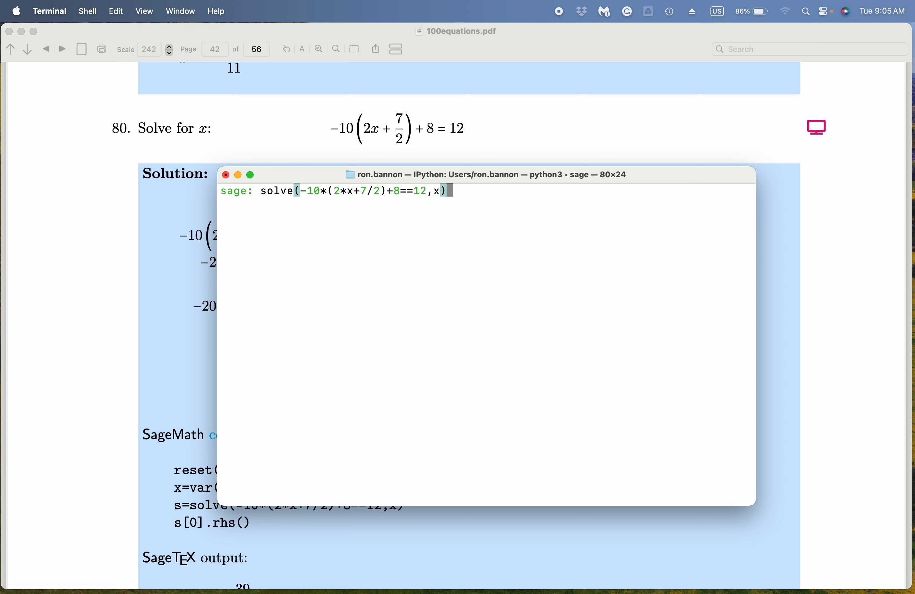
pyautogui.press('Return')
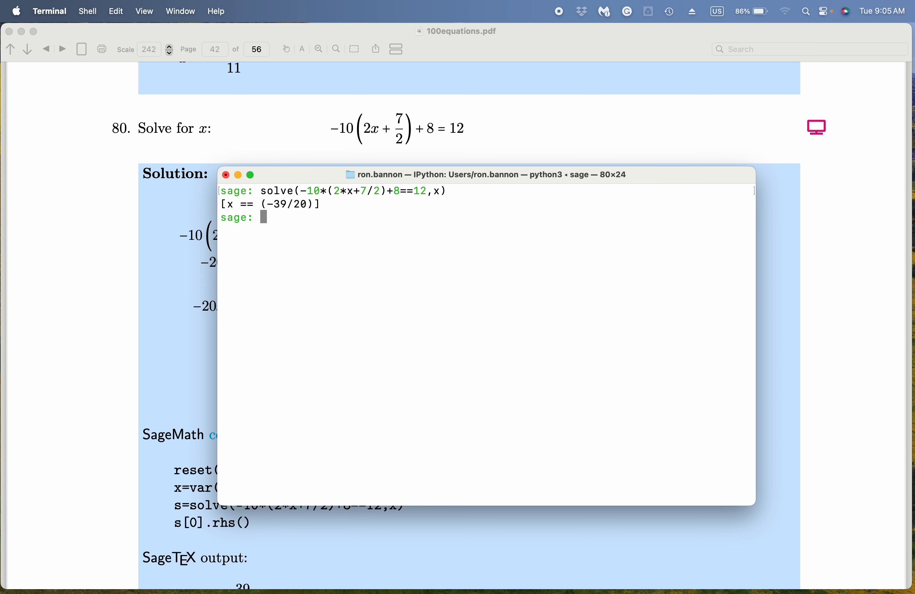
# Step: Scroll the PDF down to compare the worked solution with x == -39/20
pyautogui.scroll(-3)
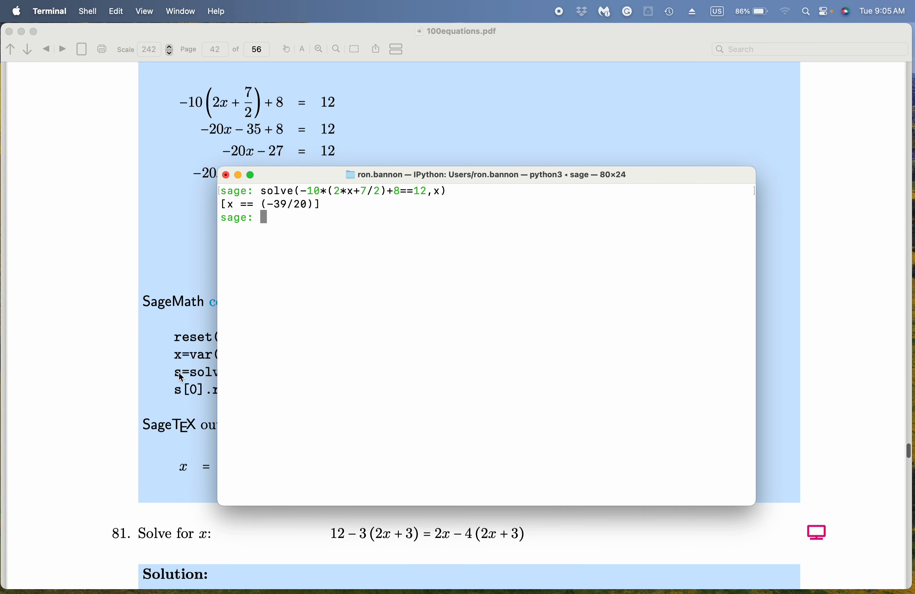
pyautogui.scroll(-3)
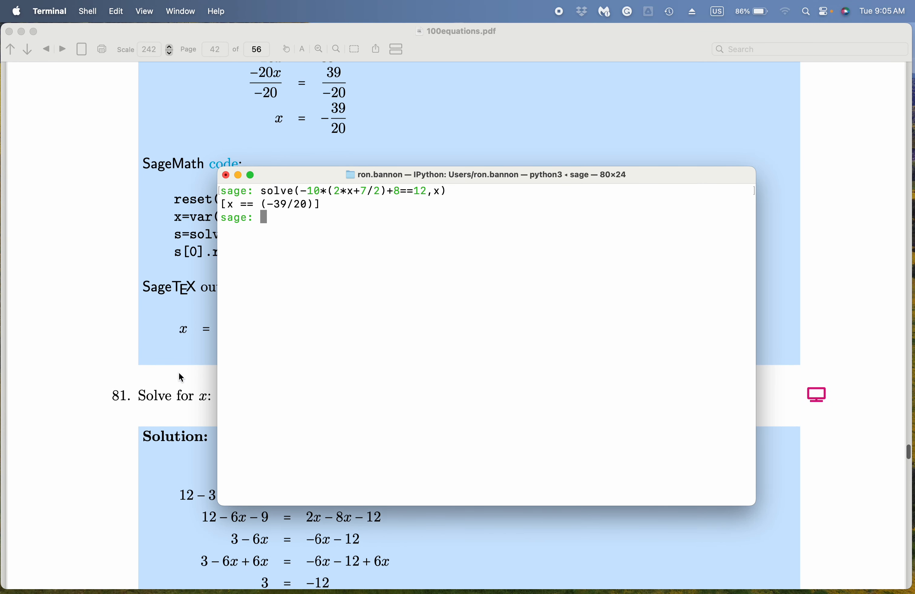